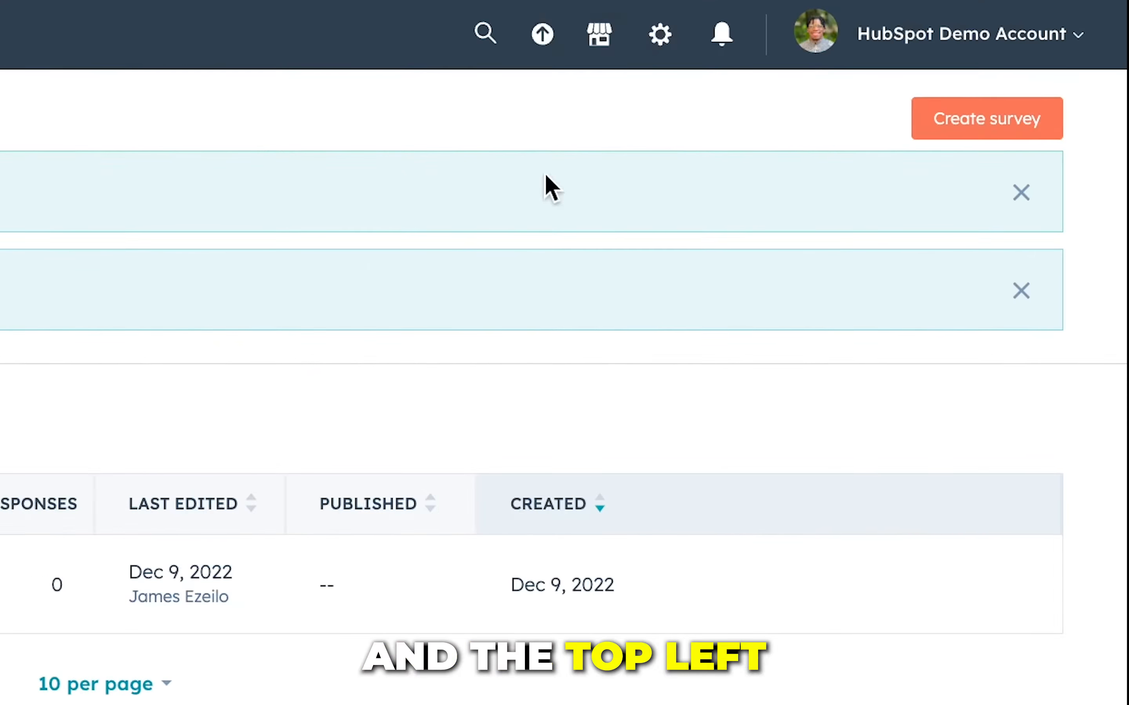
Step: Create a survey from a template with the chosen delivery method and show previously used questions
{"action": "left_click", "coordinate": [985, 119]}
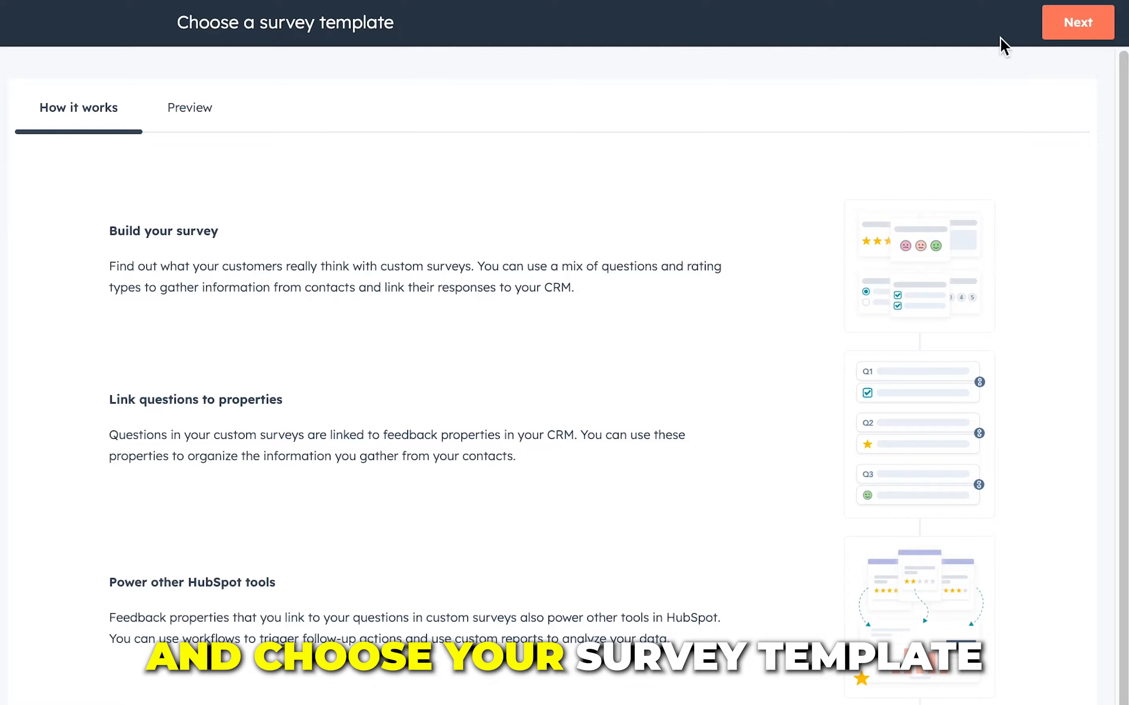
{"action": "left_click", "coordinate": [1077, 22]}
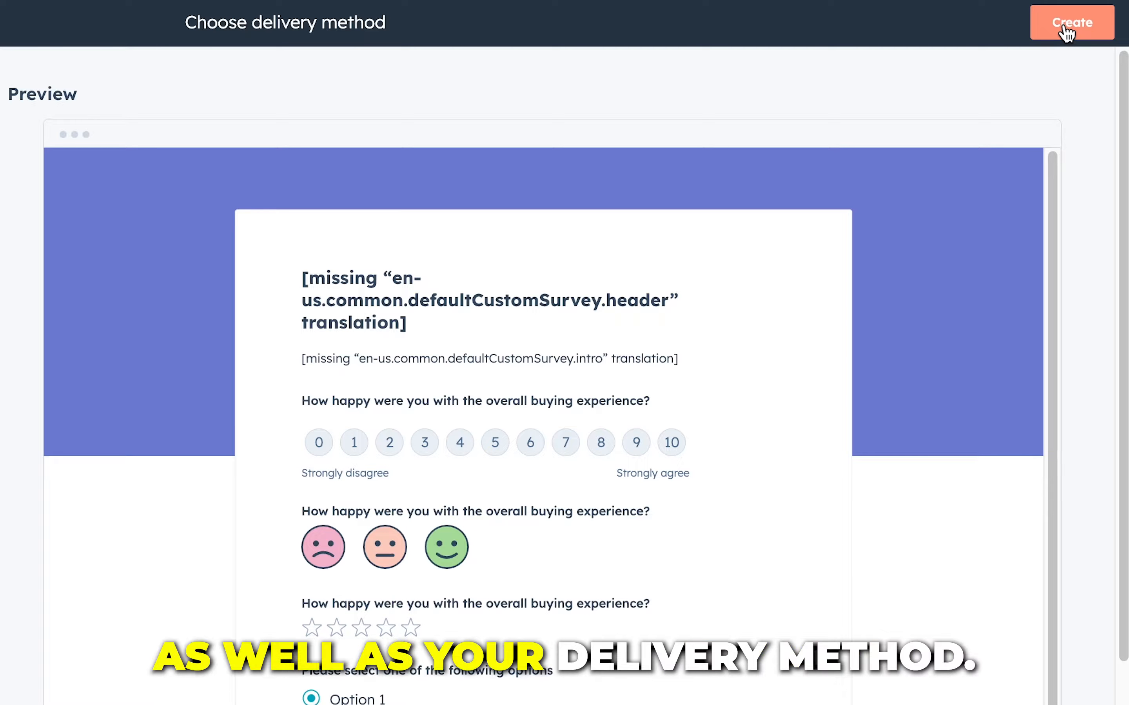
{"action": "left_click", "coordinate": [1071, 22]}
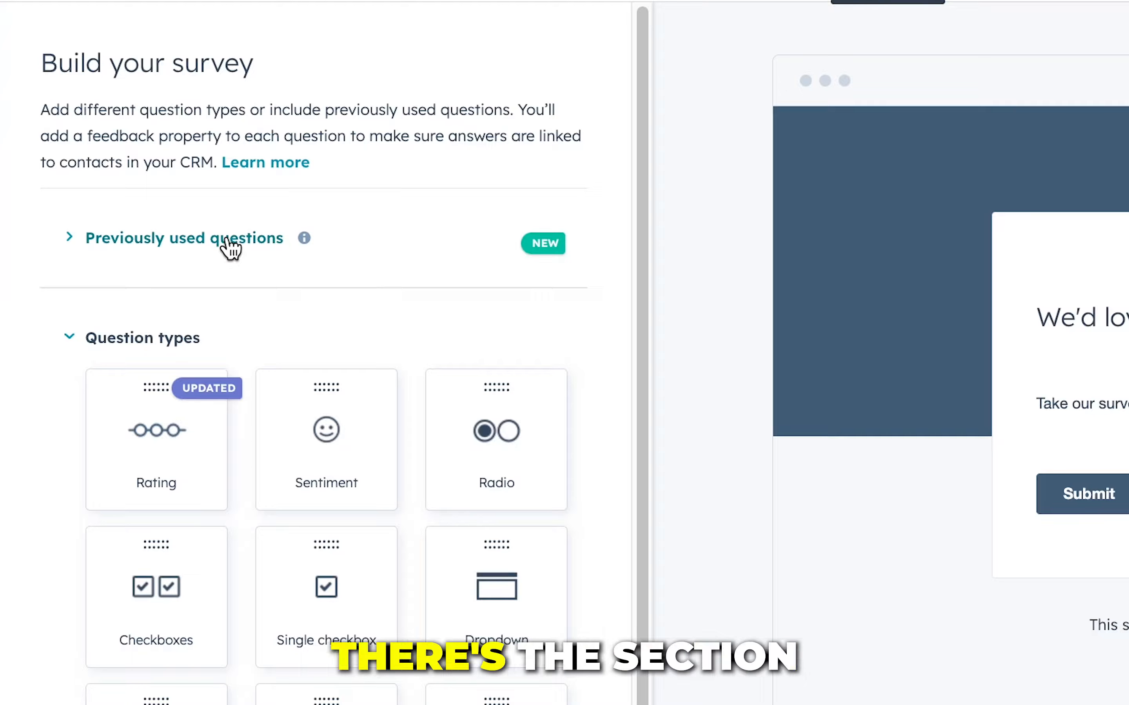
{"action": "left_click", "coordinate": [184, 237]}
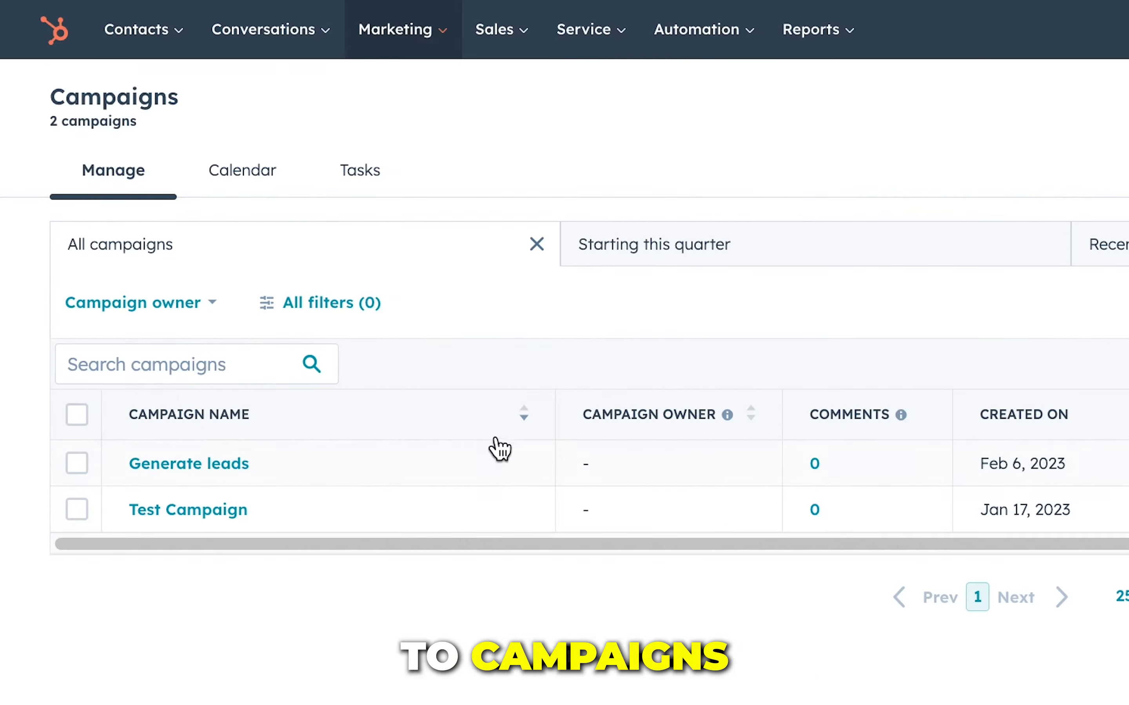
{"action": "mouse_move", "coordinate": [468, 196]}
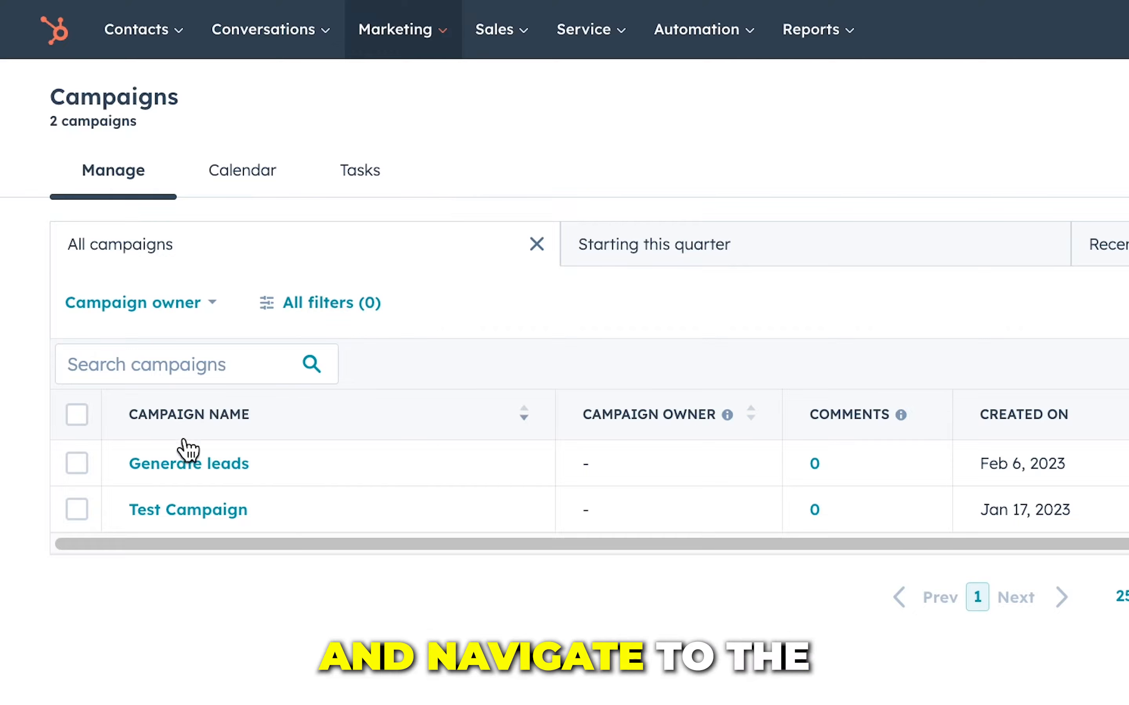
Step: Save Test Campaign's linear-model asset type by contacts created attribution report
{"action": "left_click", "coordinate": [187, 510]}
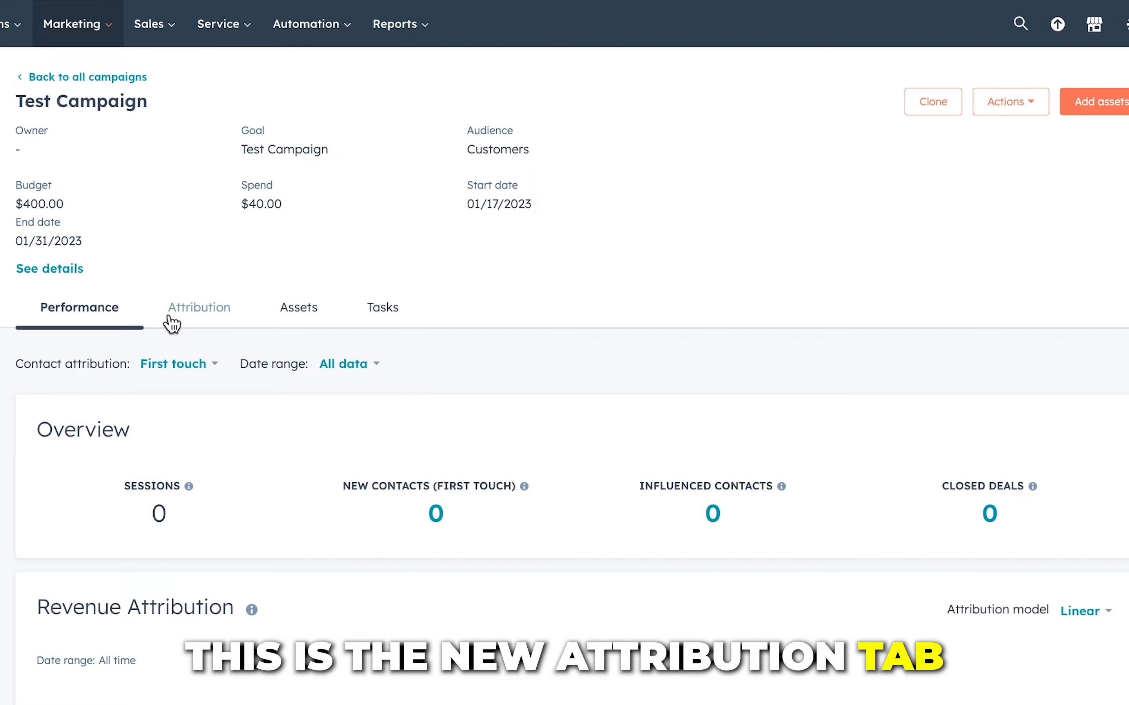
{"action": "left_click", "coordinate": [198, 307]}
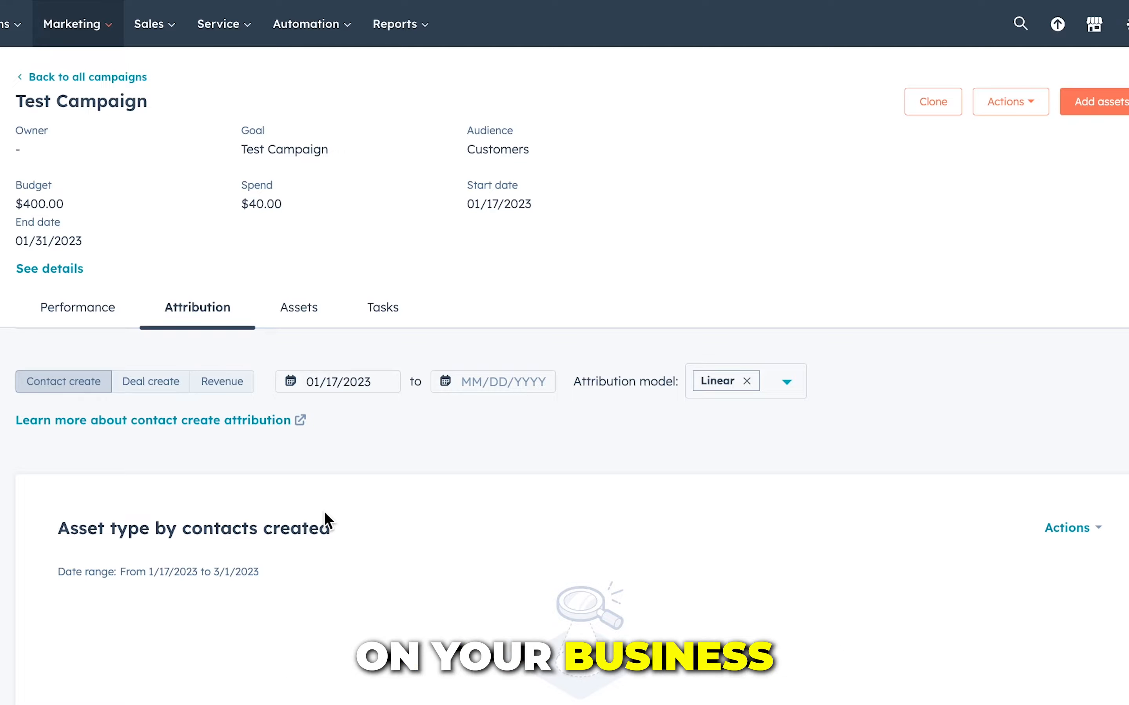
{"action": "scroll", "scroll_direction": "down", "scroll_amount": 3}
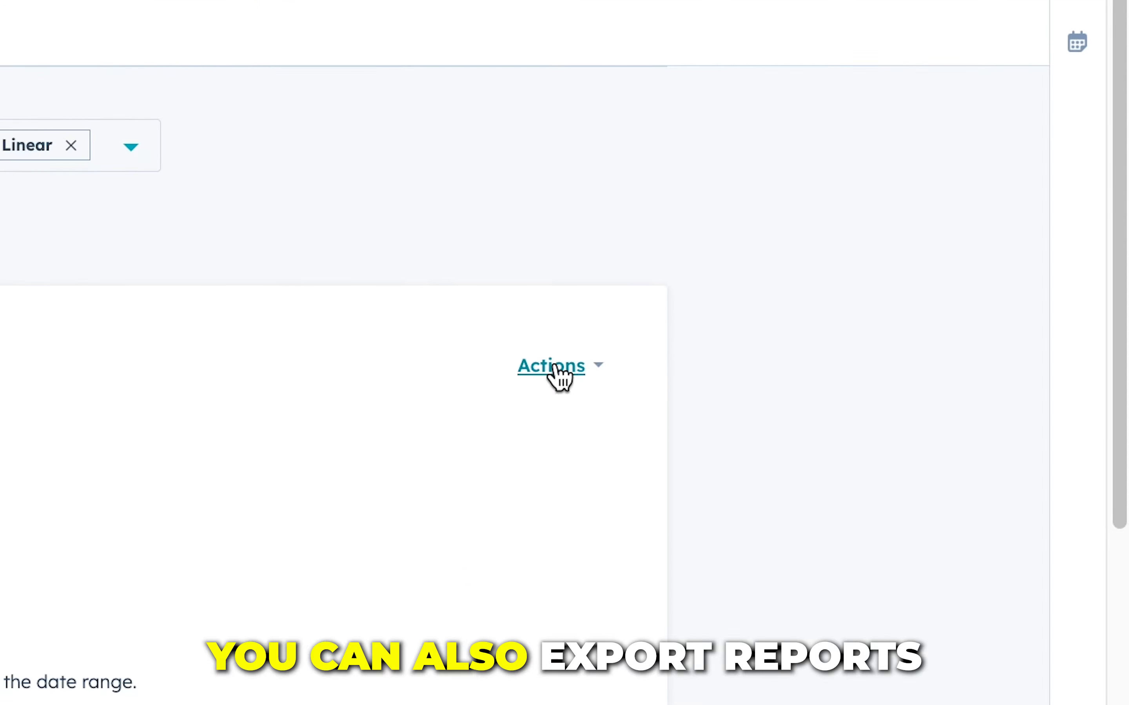
{"action": "left_click", "coordinate": [551, 366]}
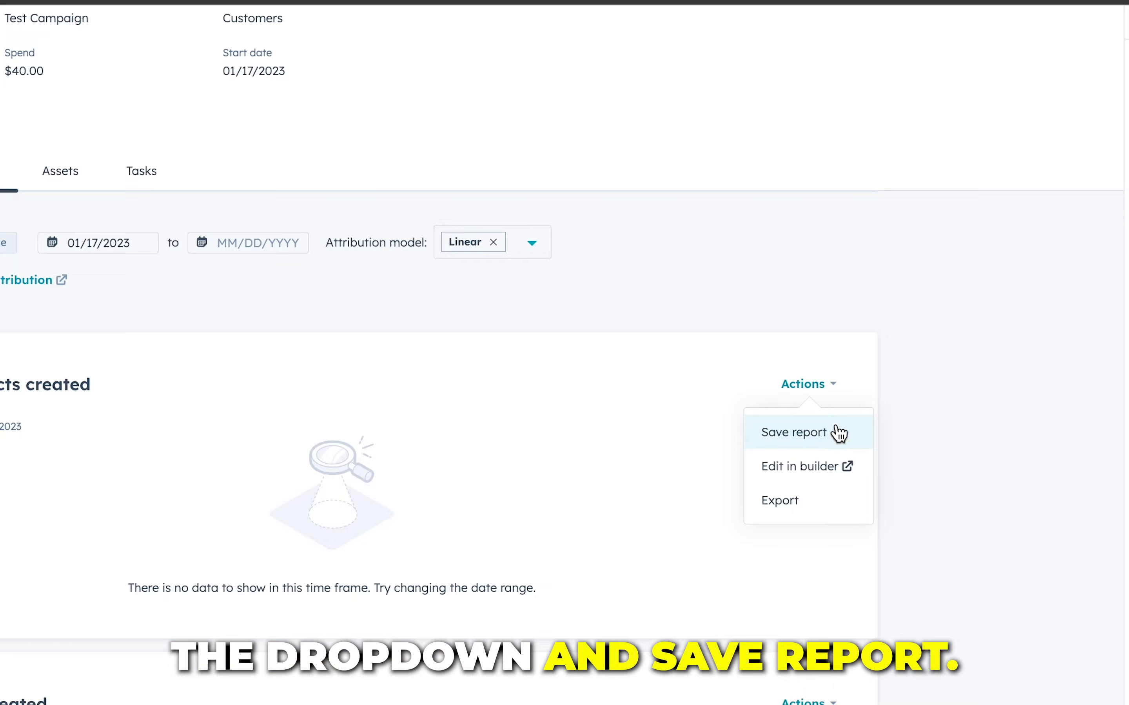
{"action": "left_click", "coordinate": [795, 432]}
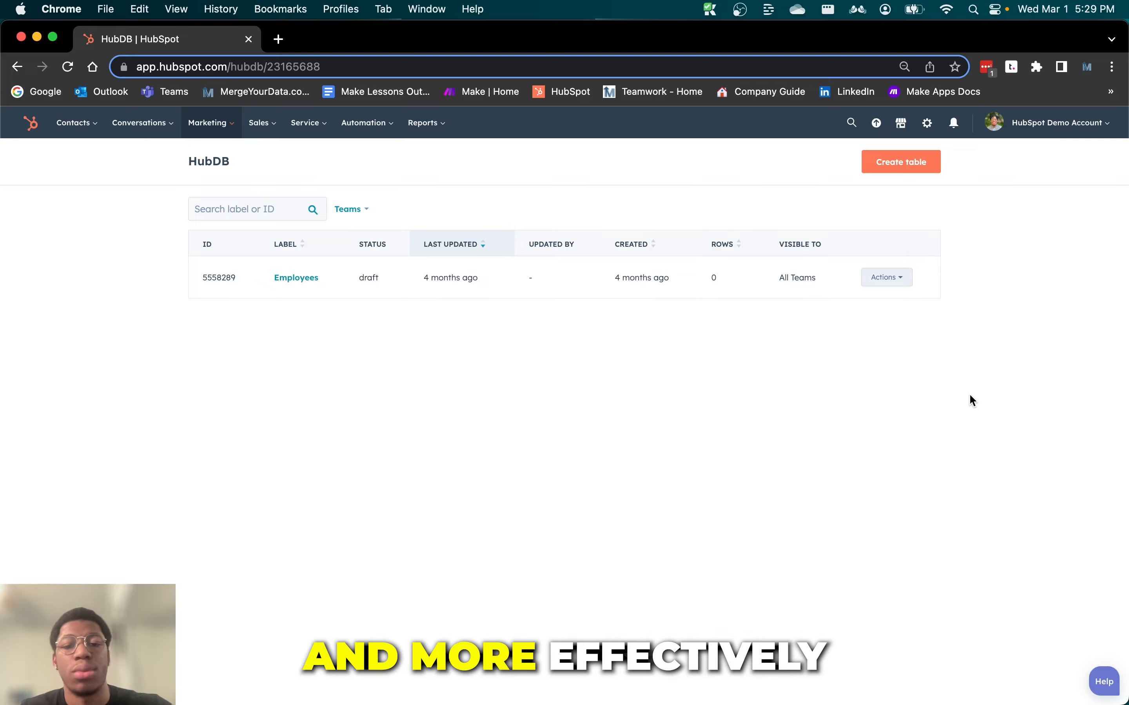
{"action": "mouse_move", "coordinate": [966, 387]}
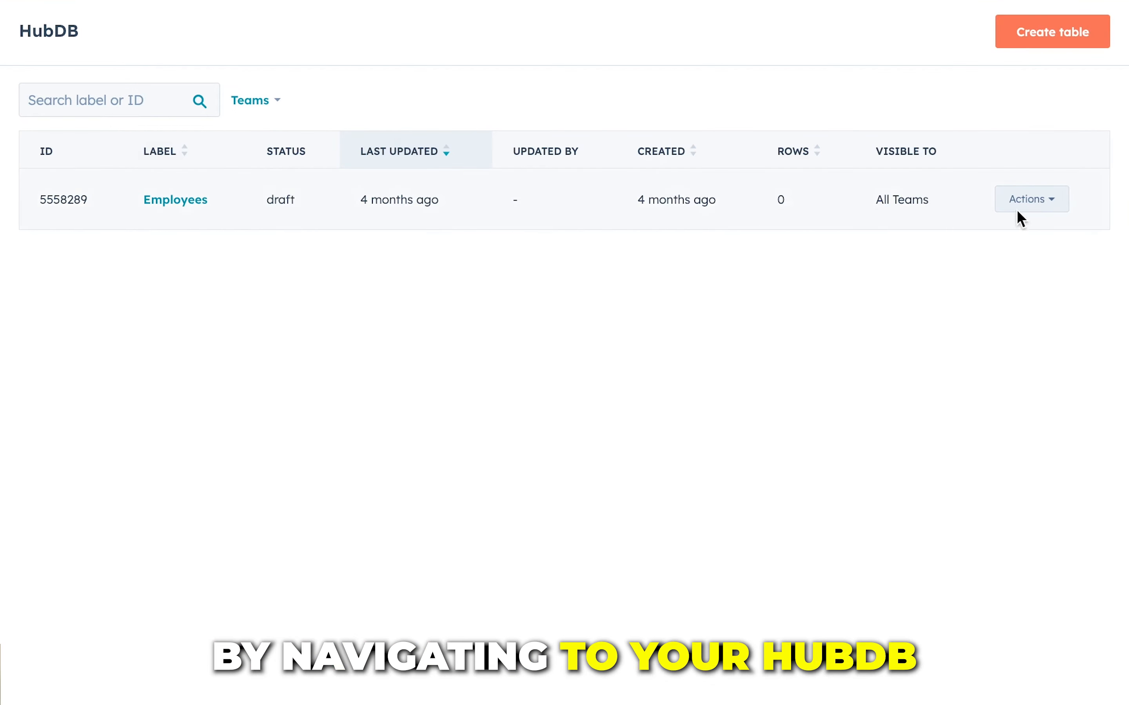
Step: Restrict Employees table editing to selected users and teams, reviewing the Users and Teams lists
{"action": "left_click", "coordinate": [1030, 199]}
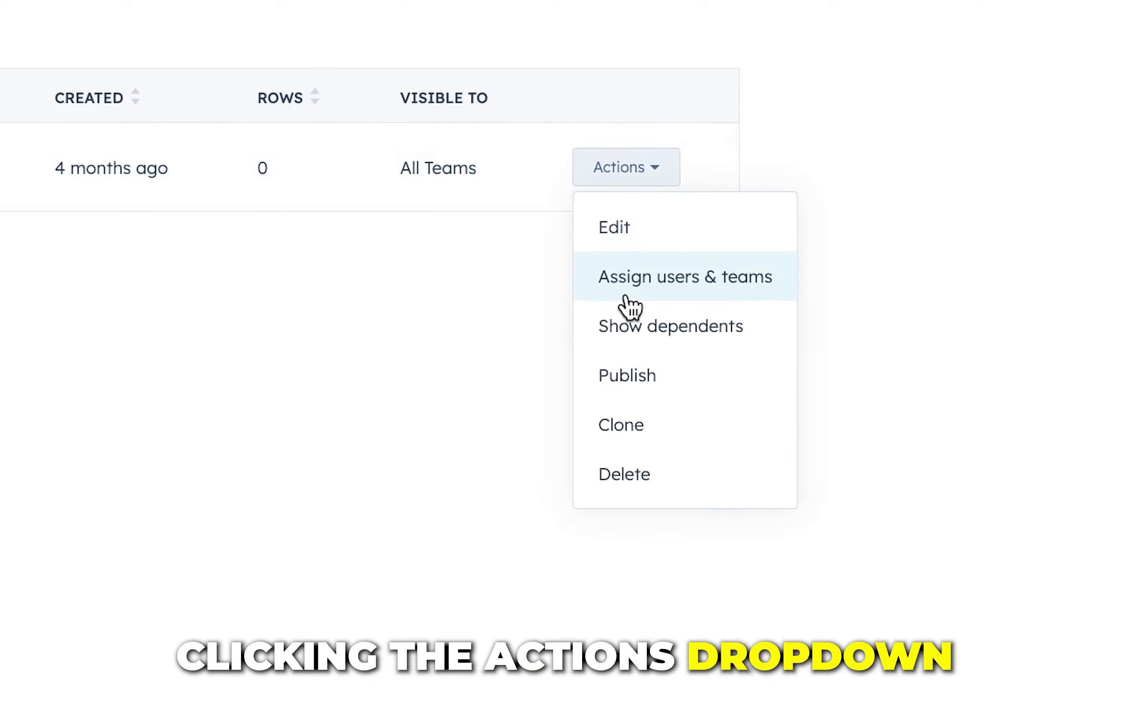
{"action": "left_click", "coordinate": [684, 277]}
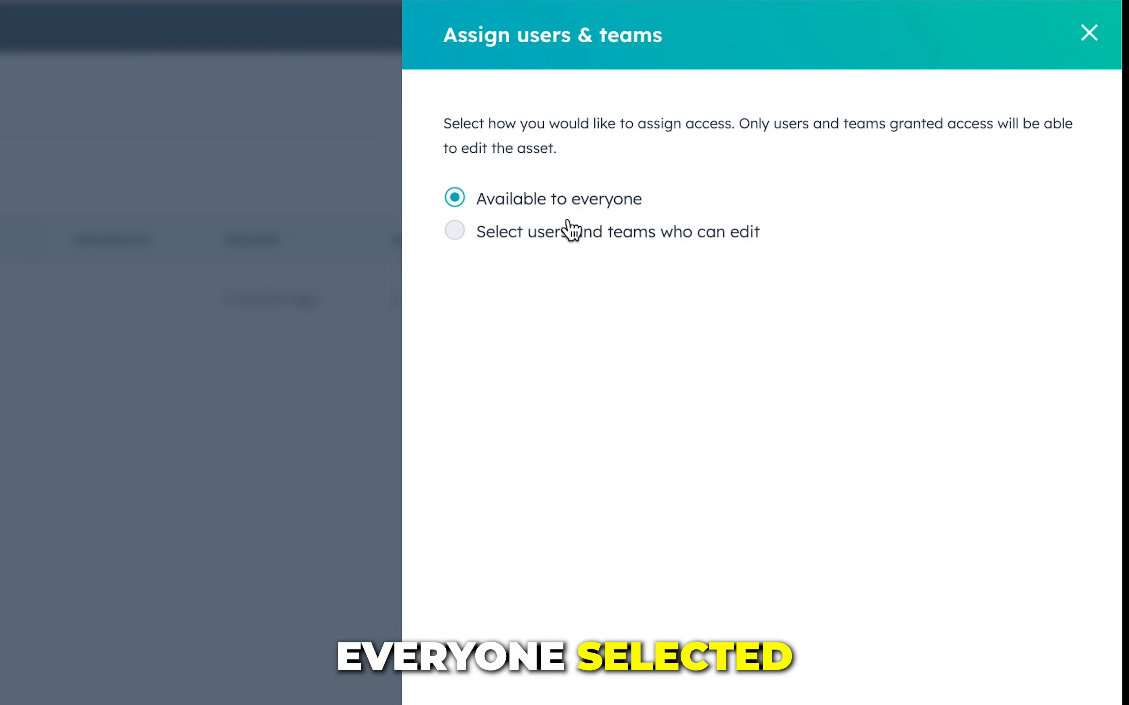
{"action": "left_click", "coordinate": [454, 231]}
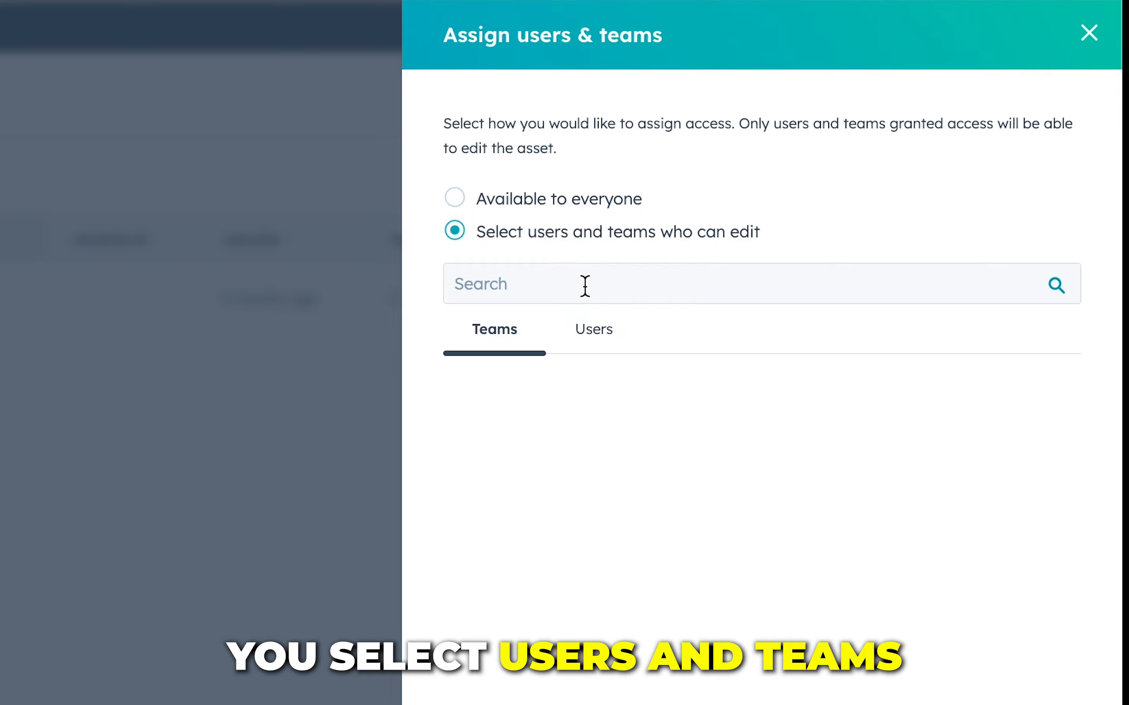
{"action": "left_click", "coordinate": [592, 330]}
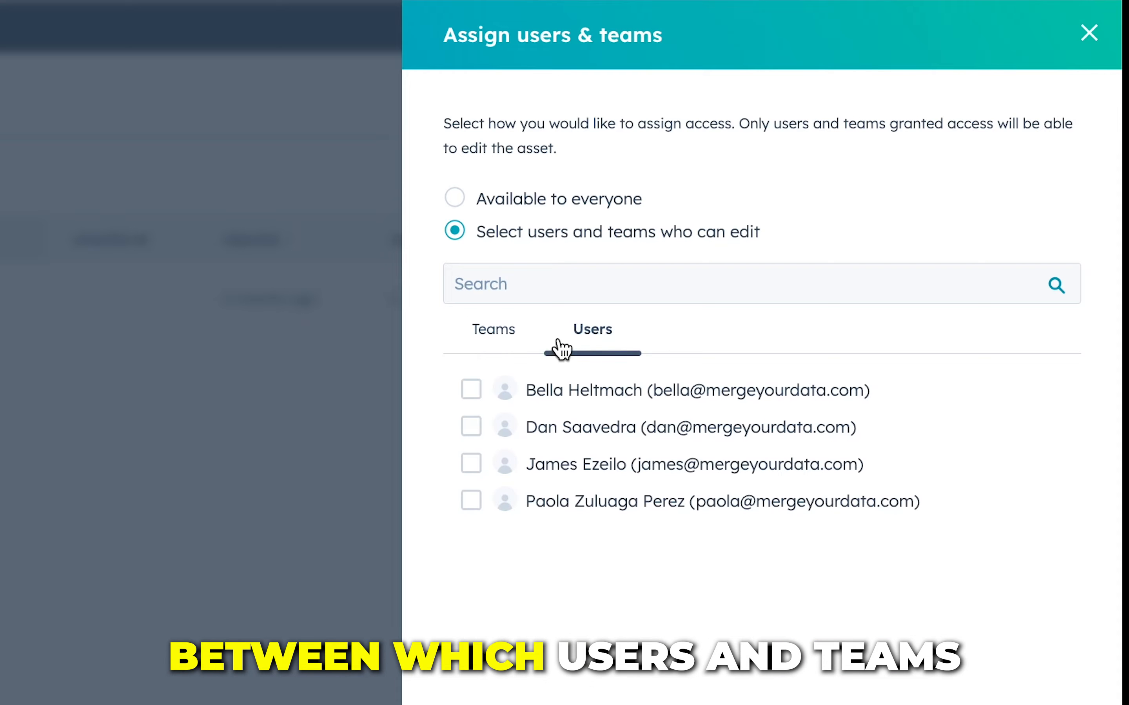
{"action": "left_click", "coordinate": [493, 330]}
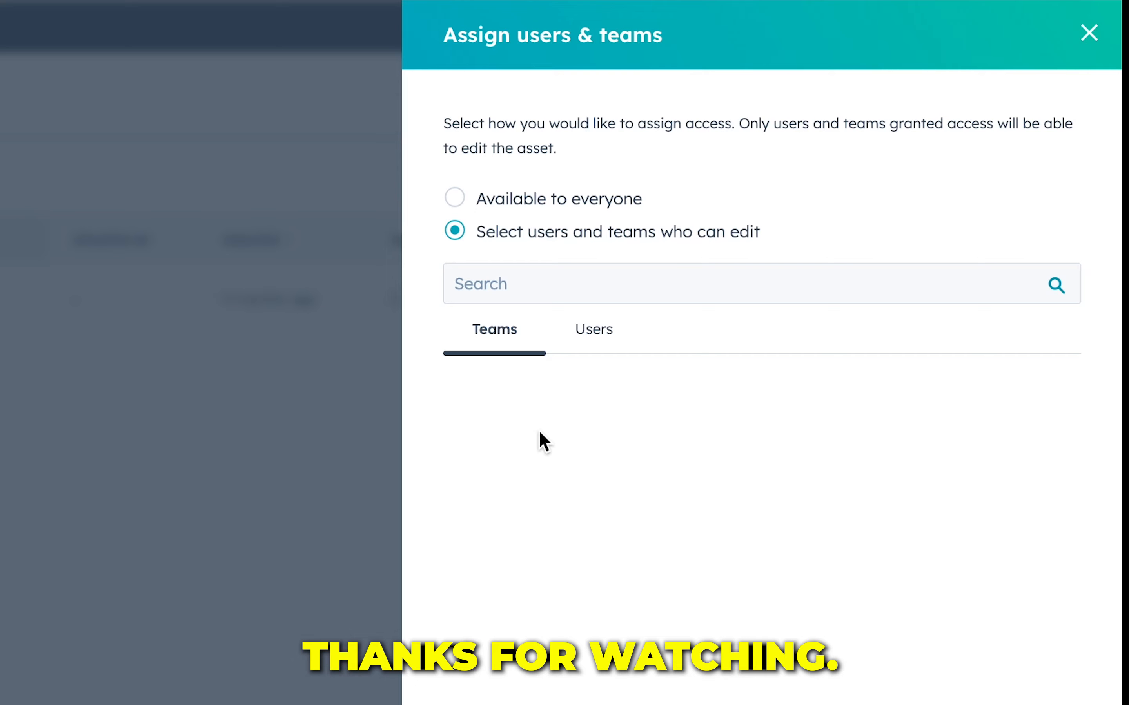
{"action": "left_click", "coordinate": [1089, 33]}
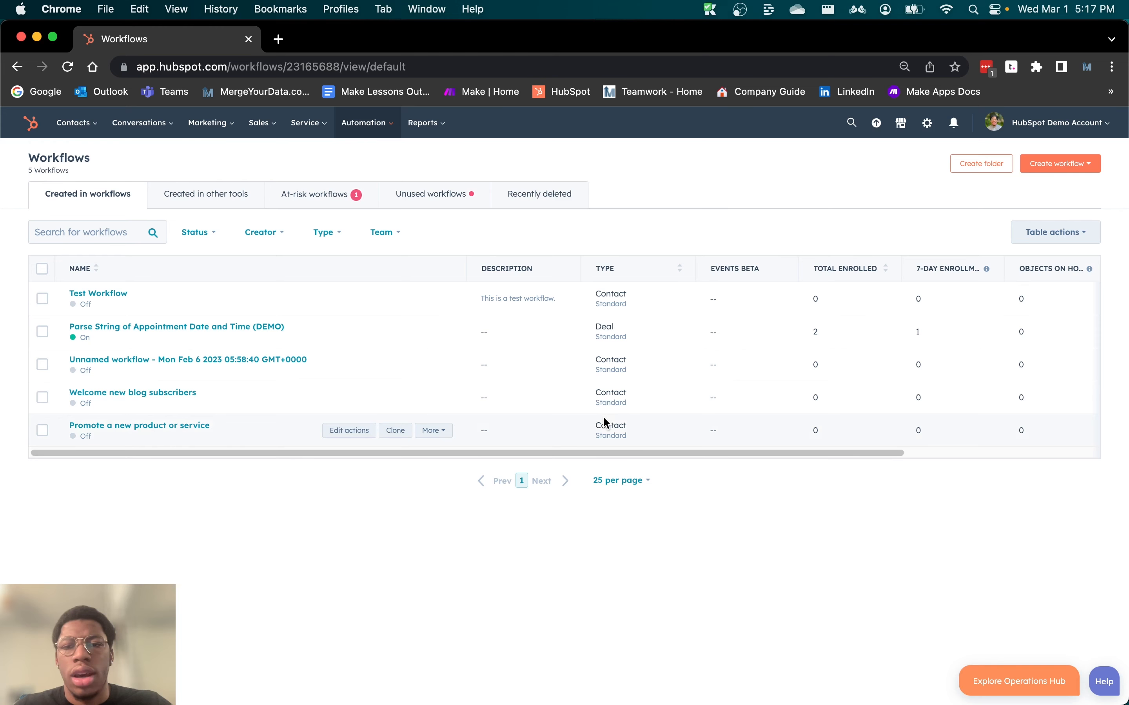
{"action": "mouse_move", "coordinate": [607, 414]}
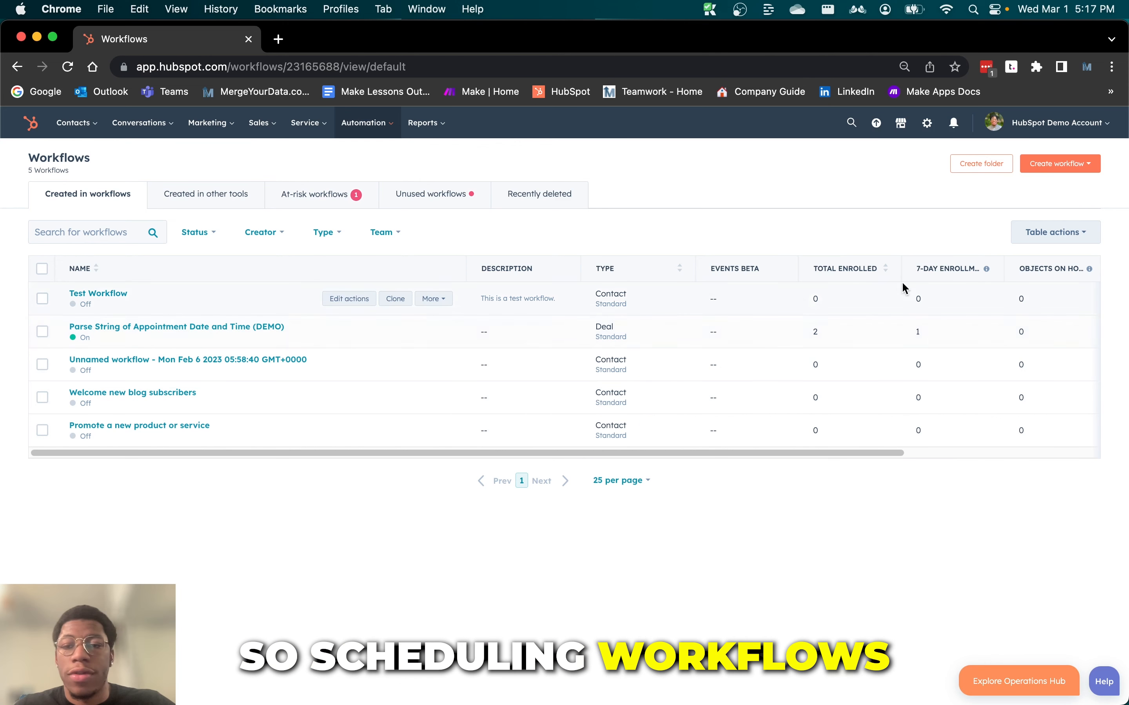
Step: Create a contact-based workflow from scratch triggered on a daily 8:00 AM EST schedule
{"action": "left_click", "coordinate": [1058, 164]}
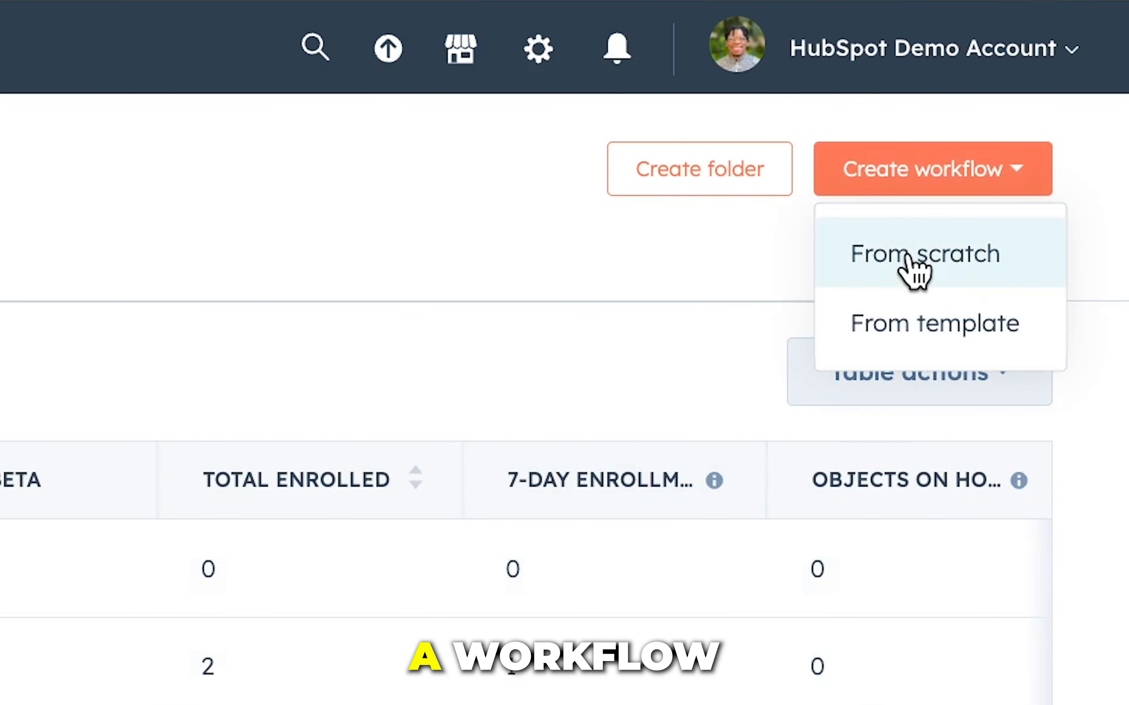
{"action": "left_click", "coordinate": [924, 253]}
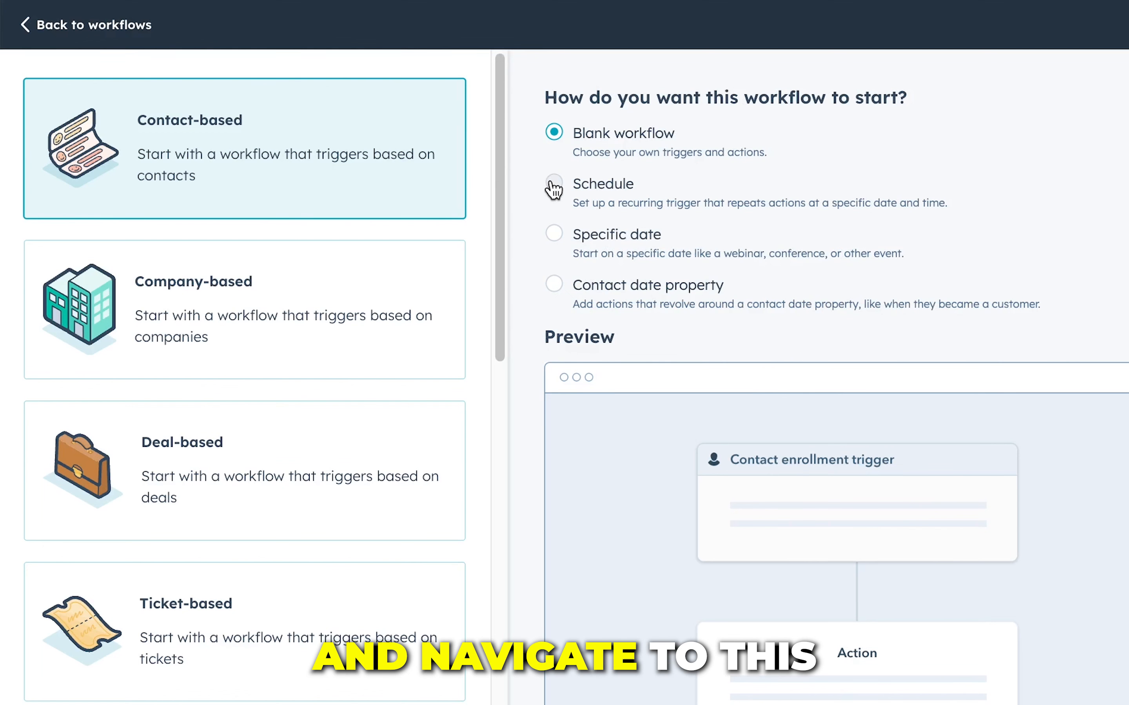
{"action": "left_click", "coordinate": [554, 183]}
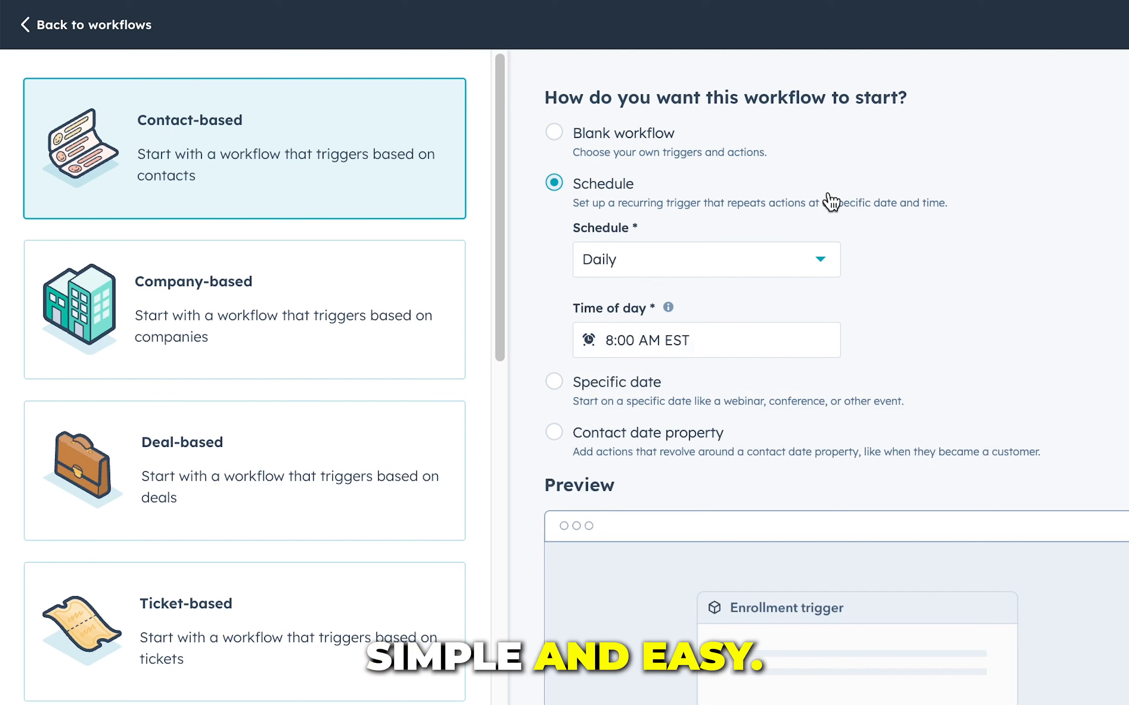